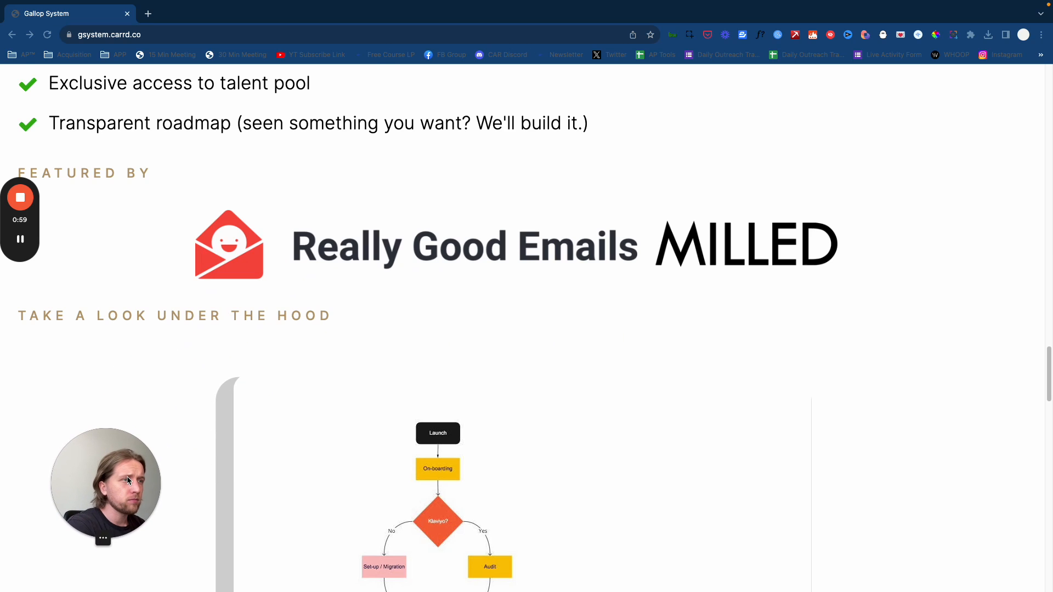
scroll(down, 3)
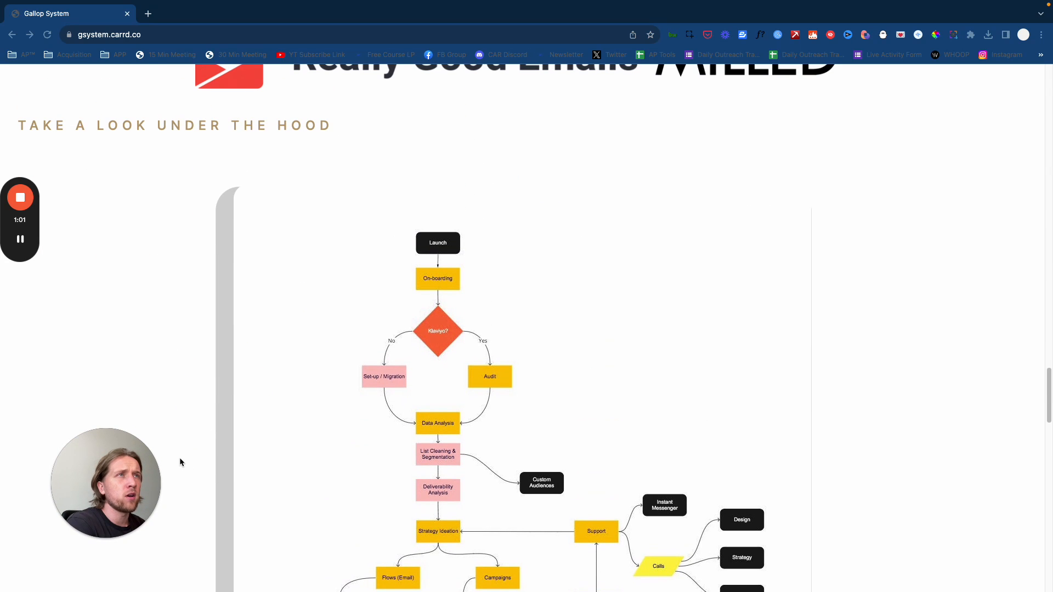
mouse_move(139, 459)
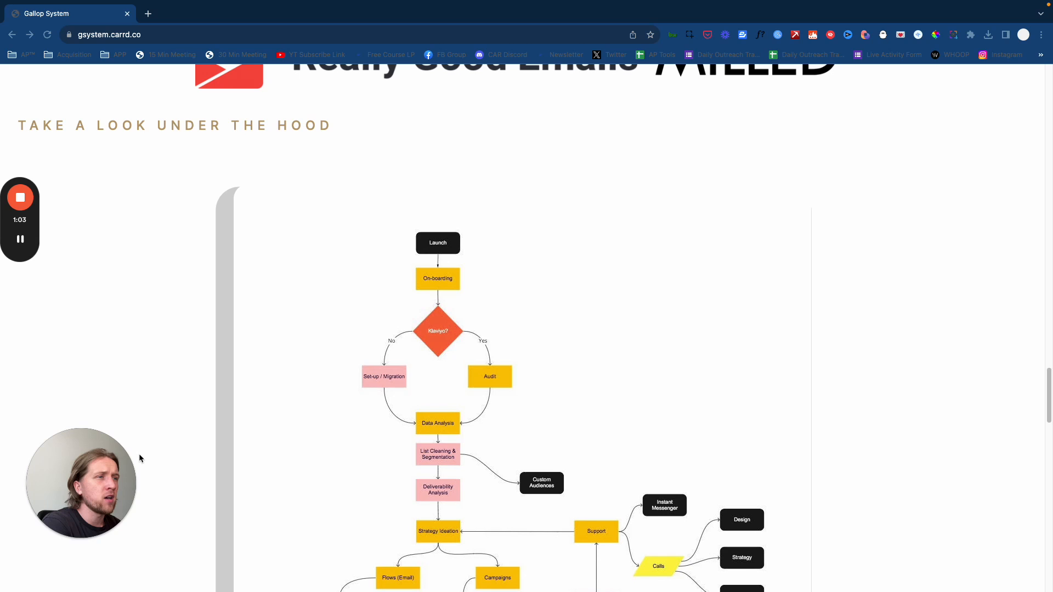
mouse_move(109, 483)
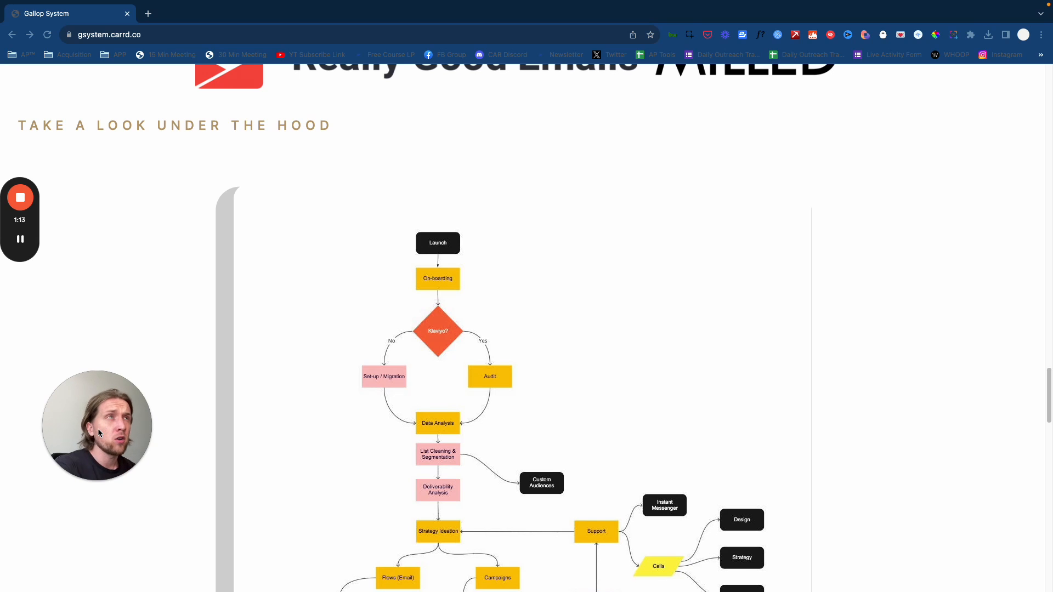
mouse_move(178, 483)
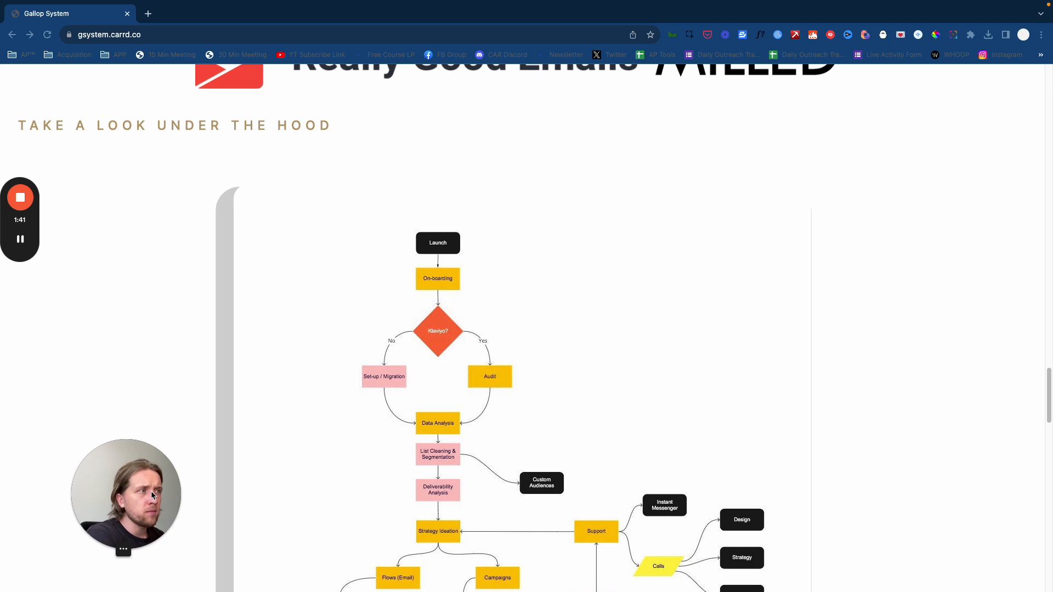
mouse_move(134, 462)
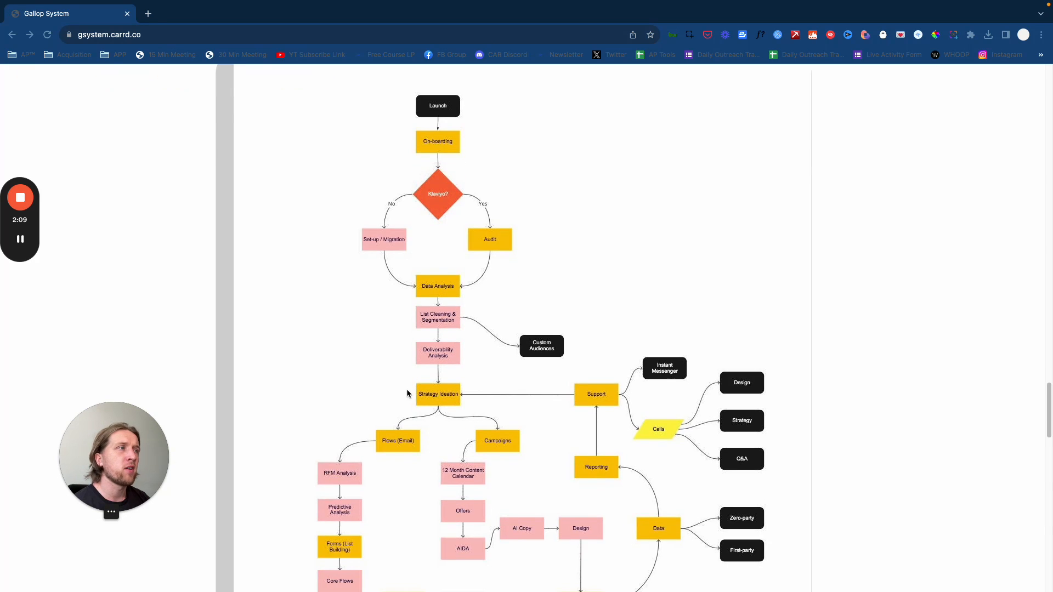
scroll(up, 3)
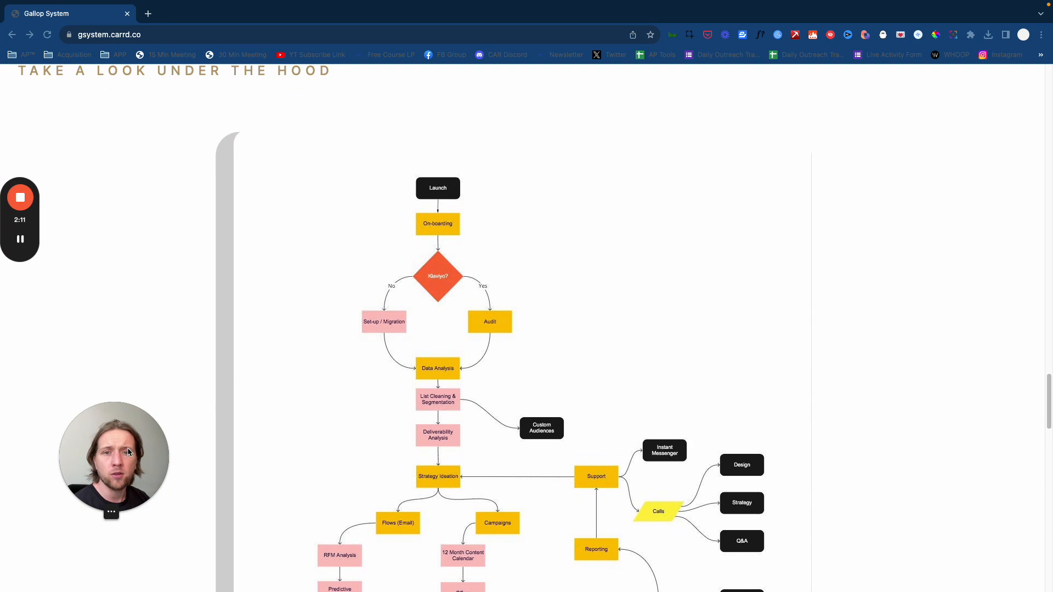
scroll(up, 3)
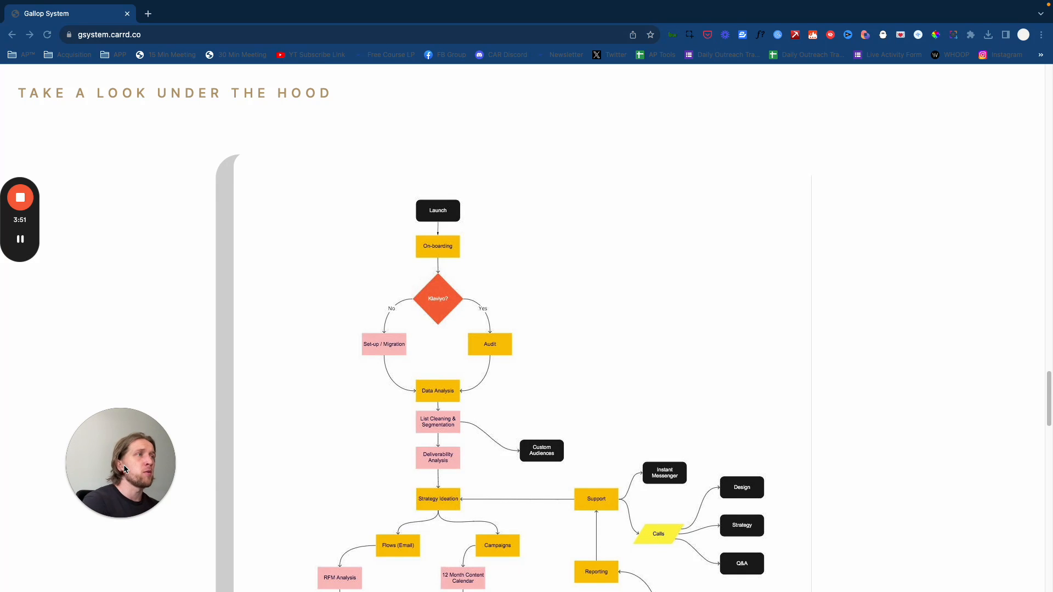
scroll(up, 3)
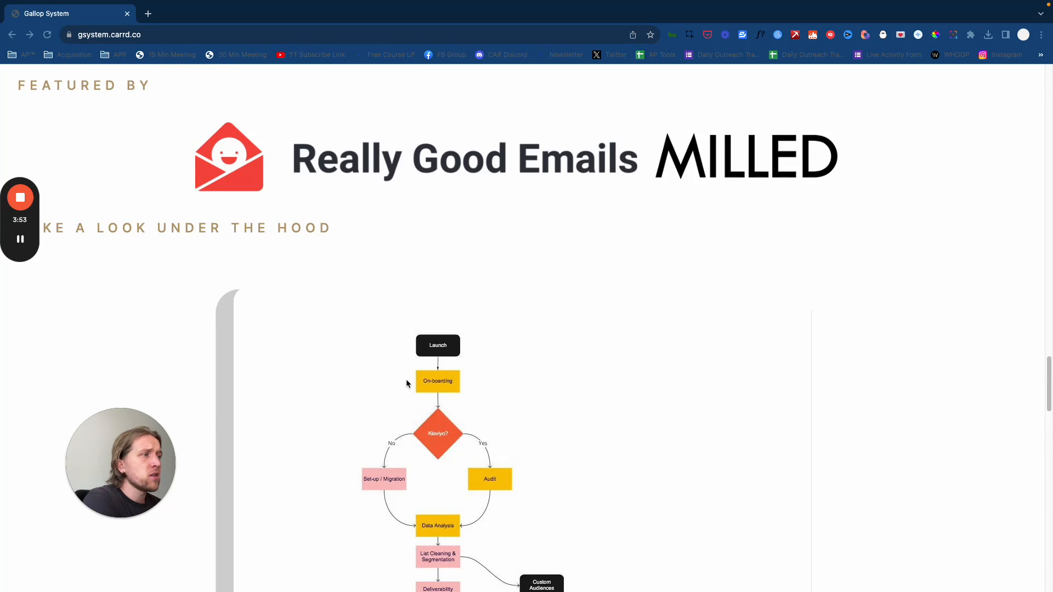
scroll(down, 3)
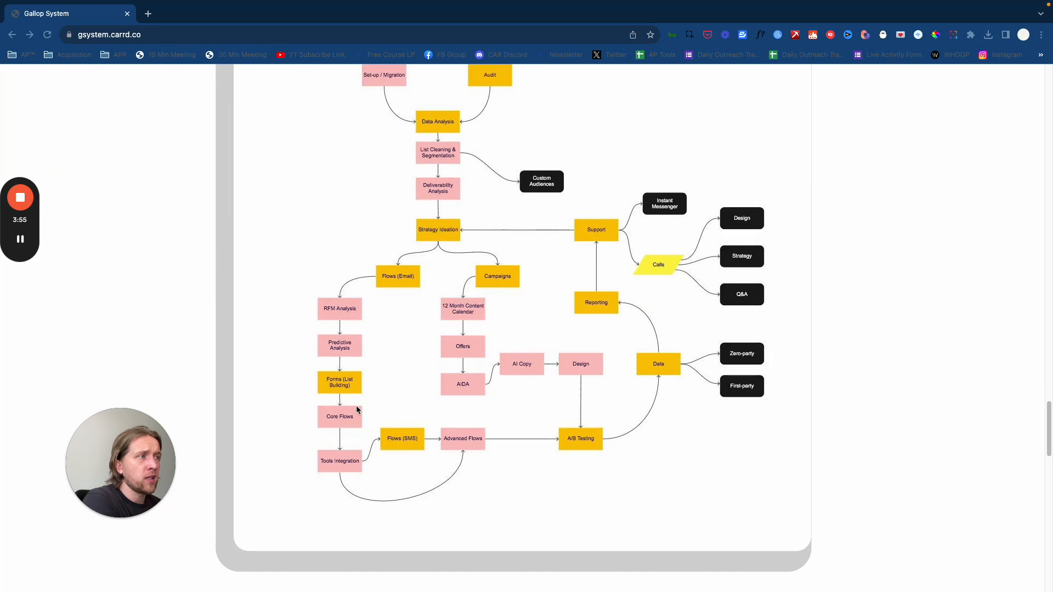
scroll(up, 3)
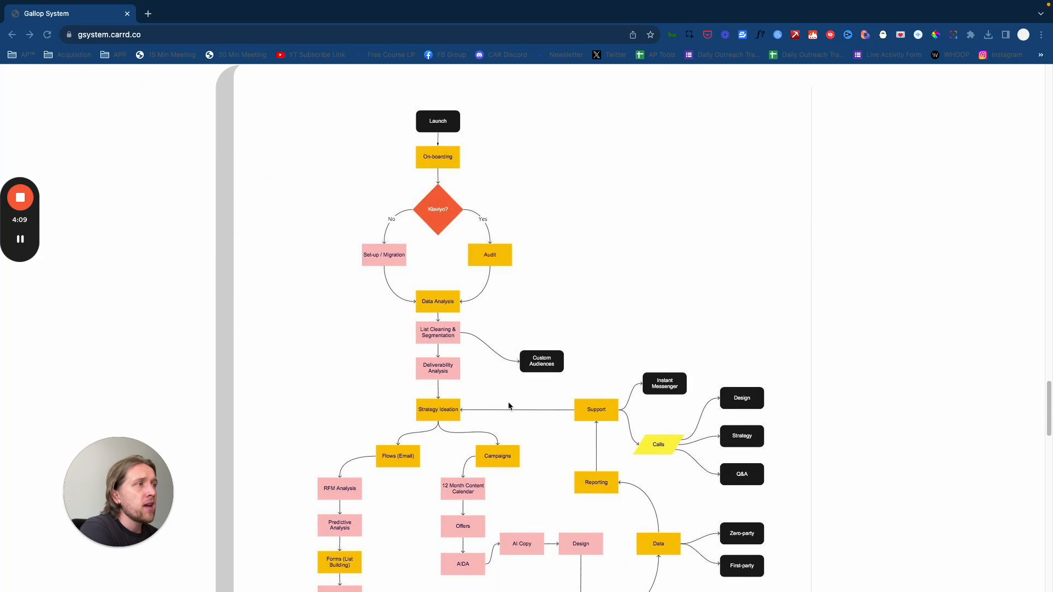
scroll(down, 3)
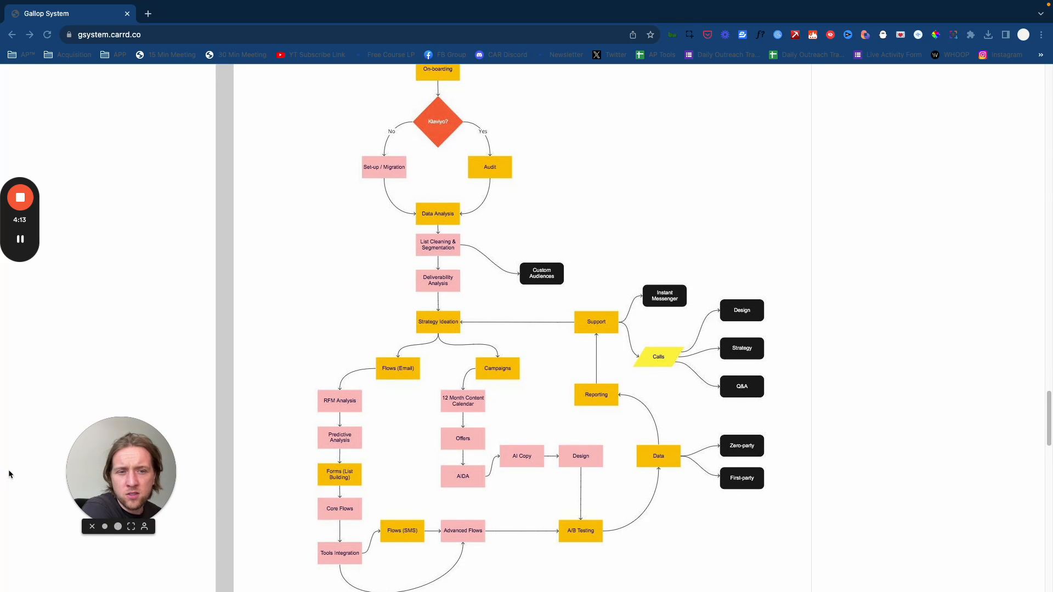
scroll(down, 3)
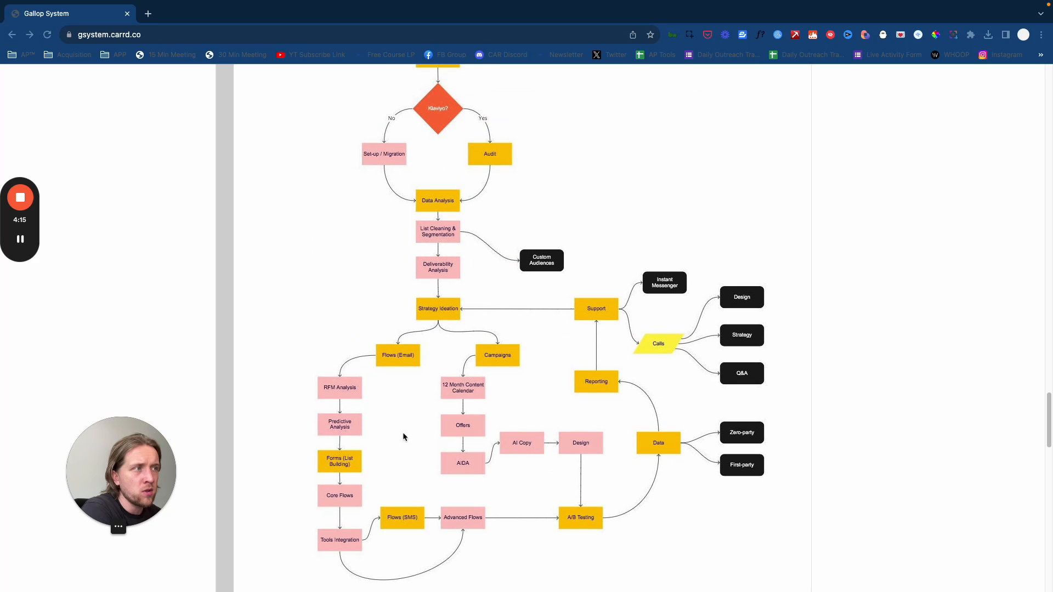
mouse_move(136, 488)
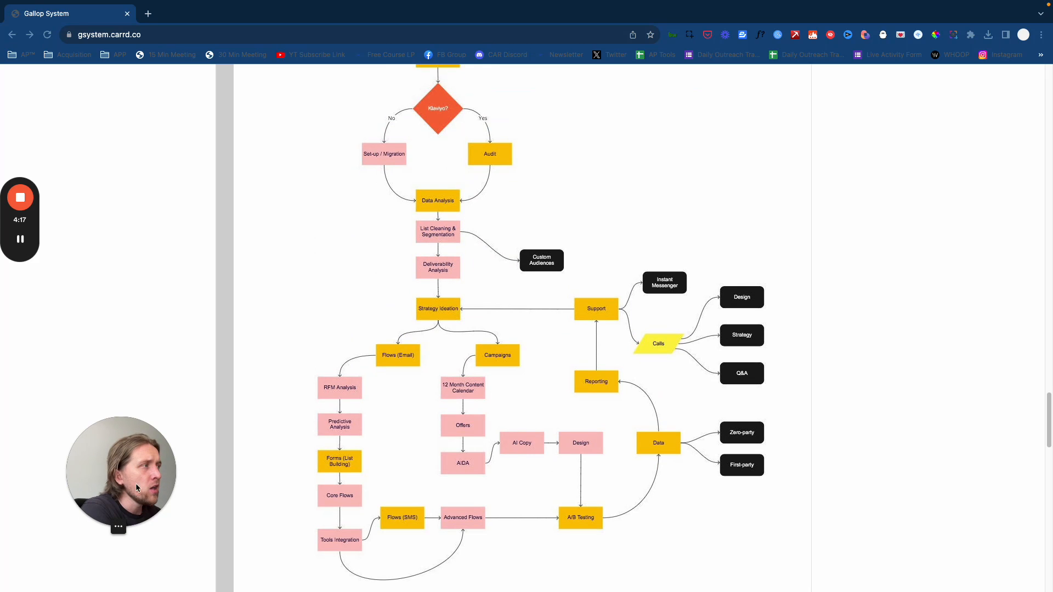
scroll(up, 3)
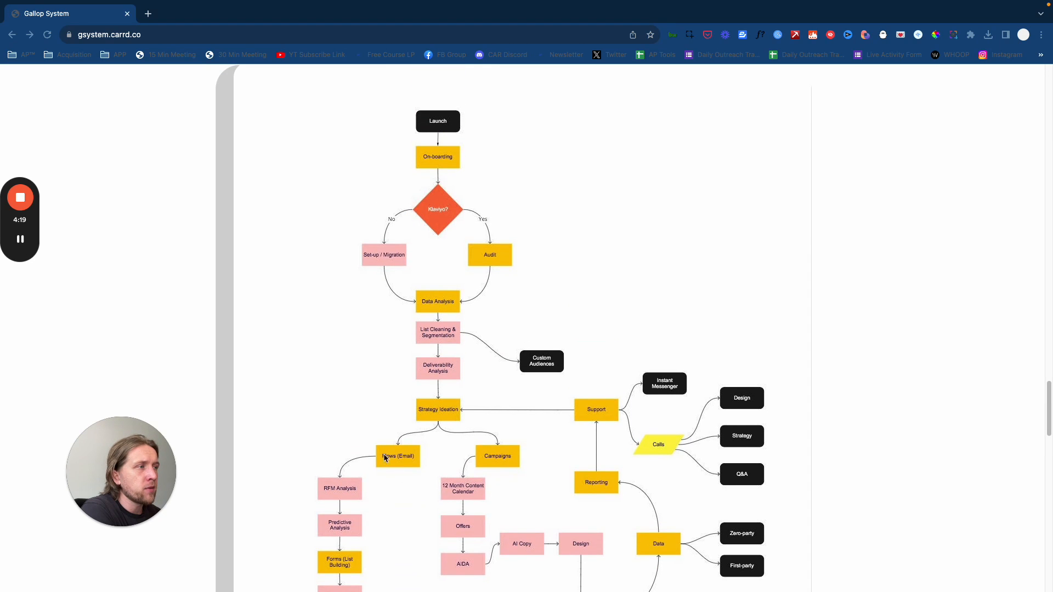
mouse_move(362, 423)
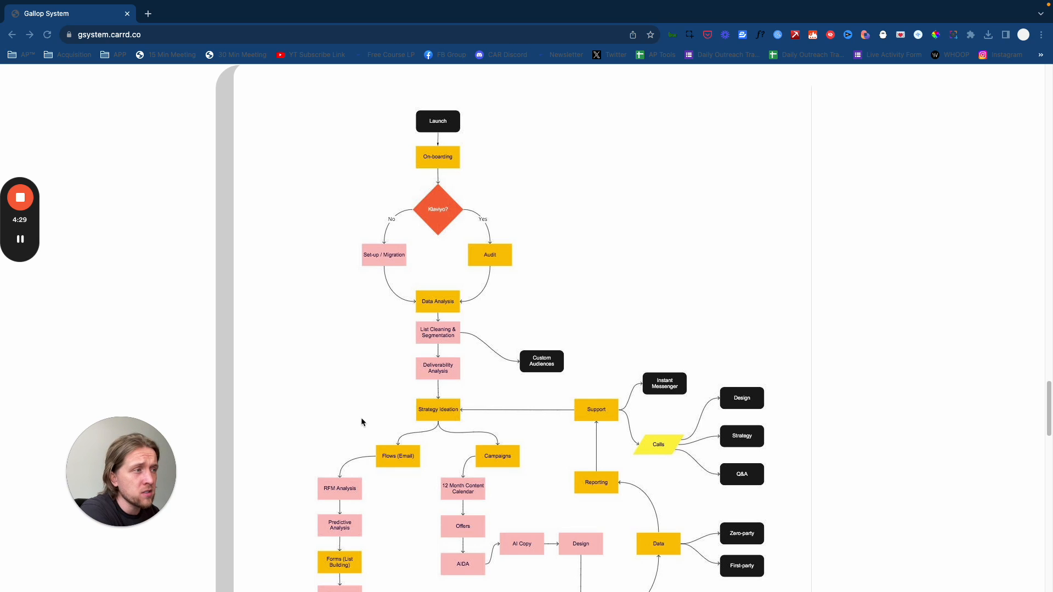
mouse_move(436, 277)
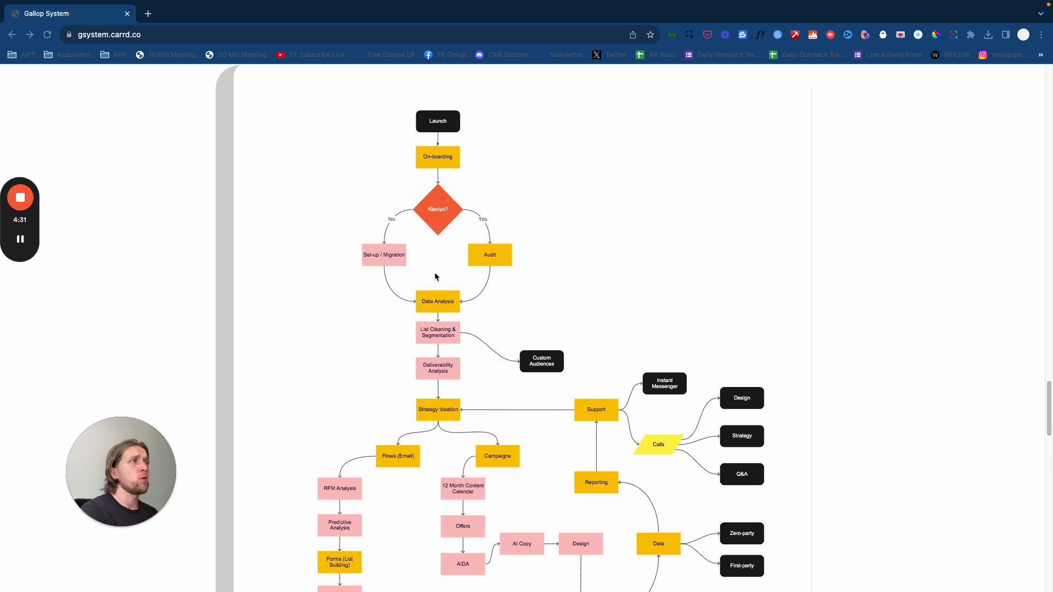
mouse_move(417, 272)
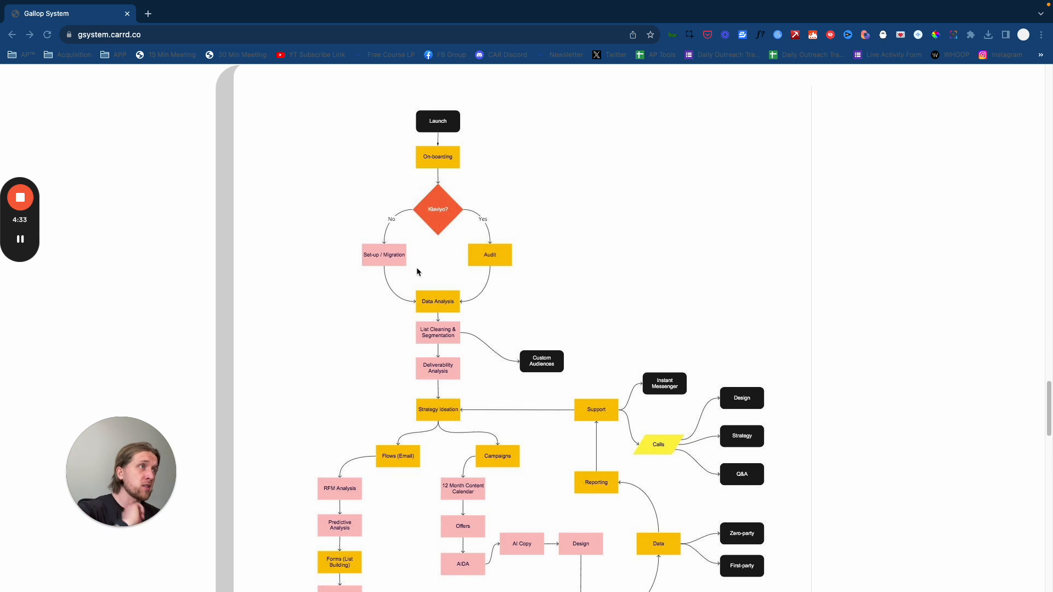
mouse_move(243, 407)
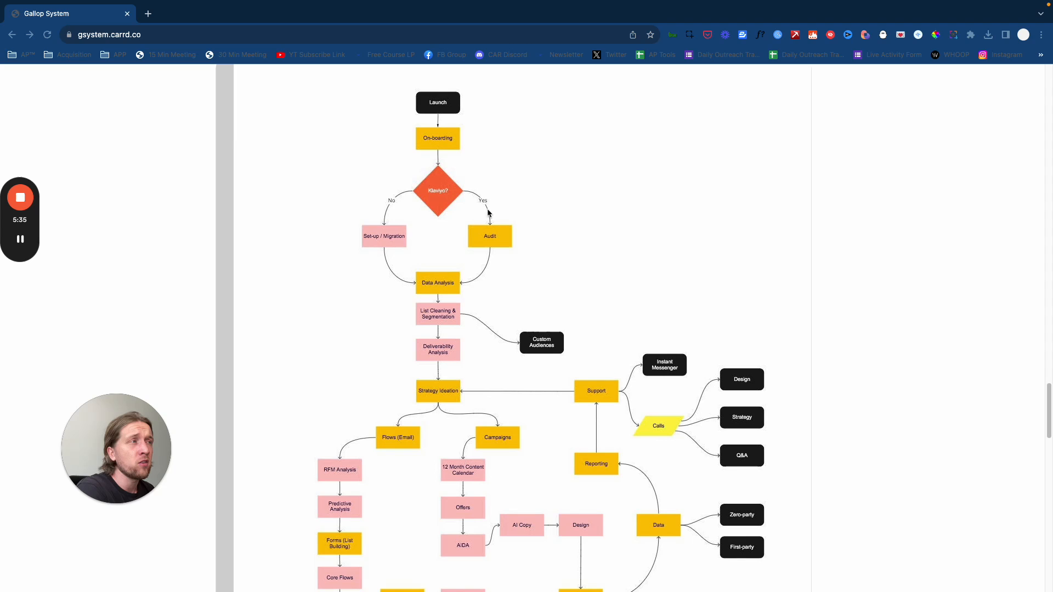
scroll(down, 3)
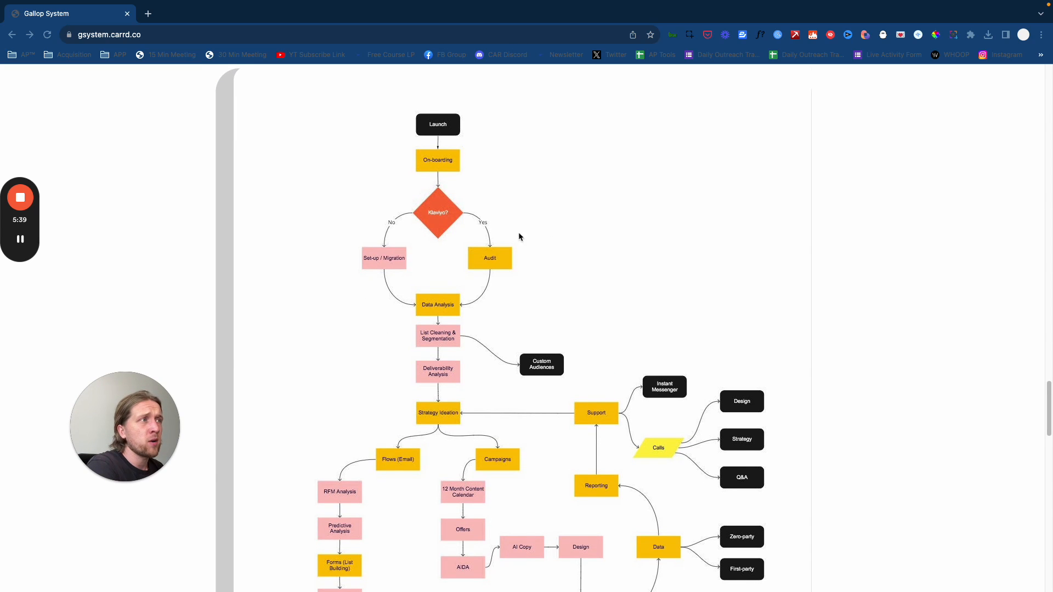
mouse_move(407, 287)
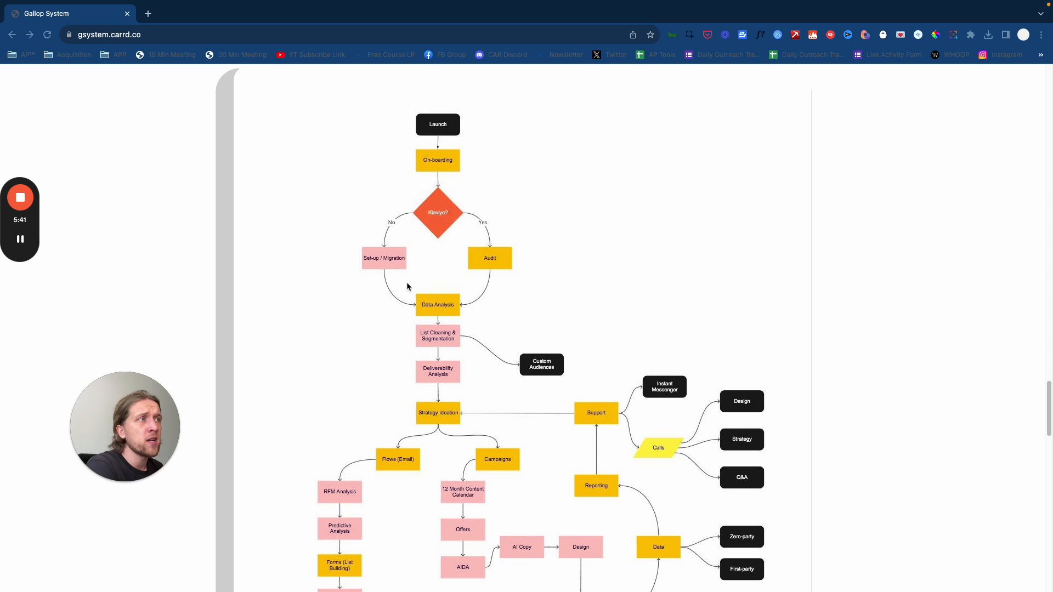
mouse_move(499, 226)
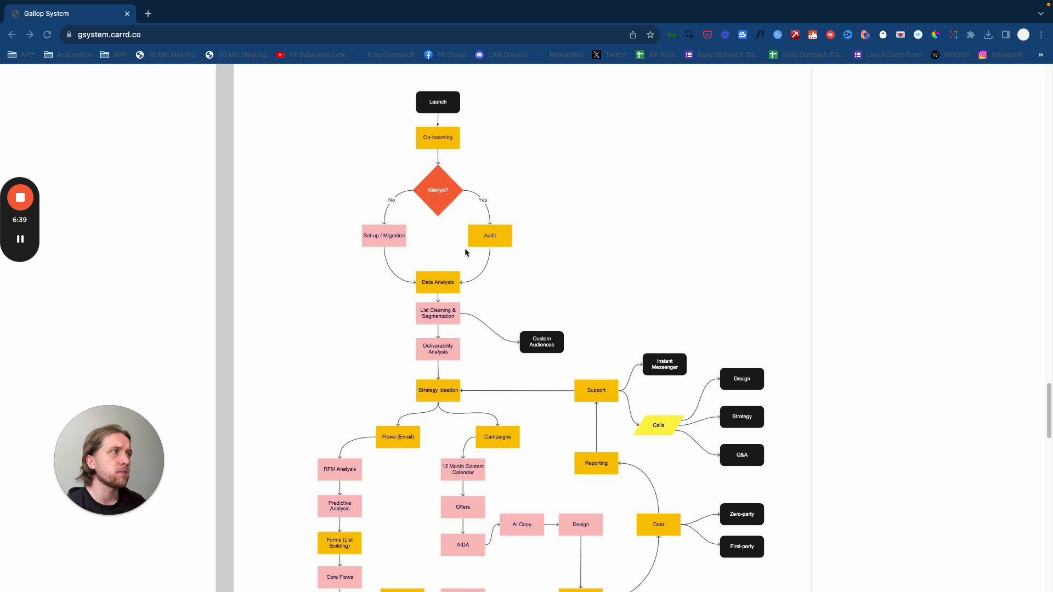
mouse_move(343, 407)
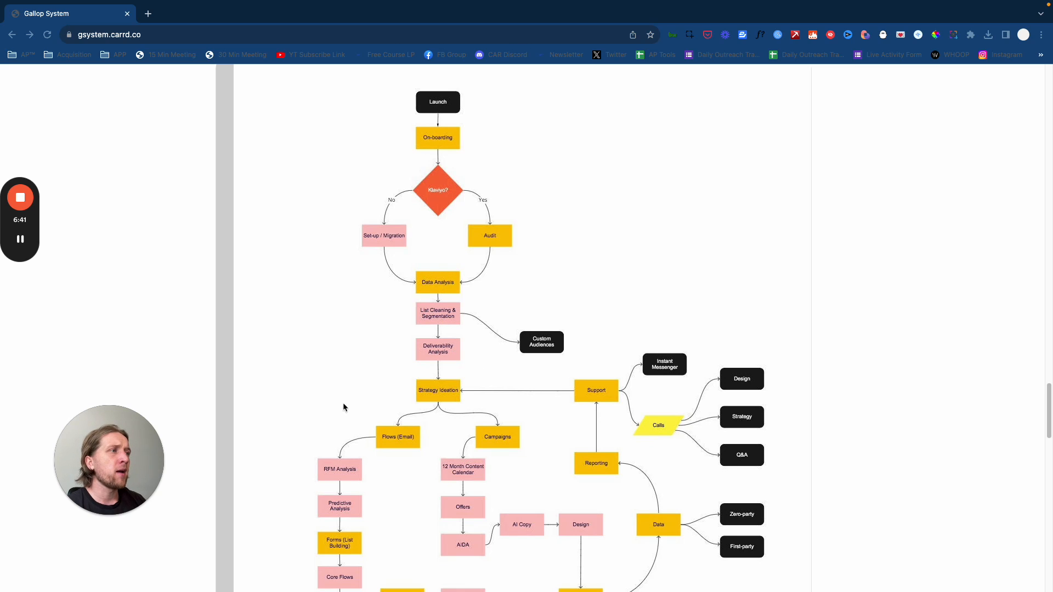
scroll(down, 3)
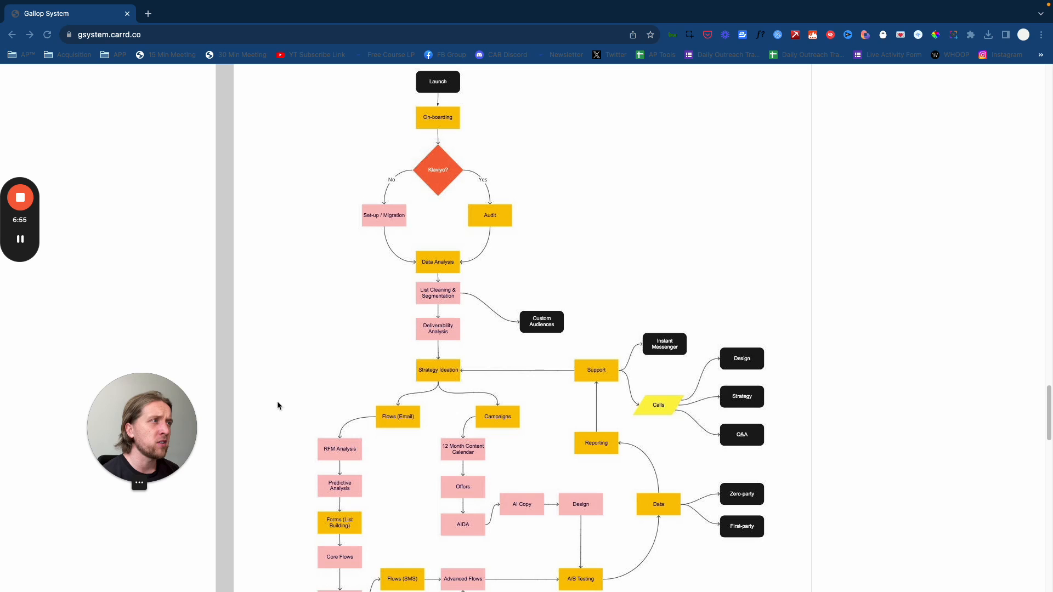
scroll(down, 3)
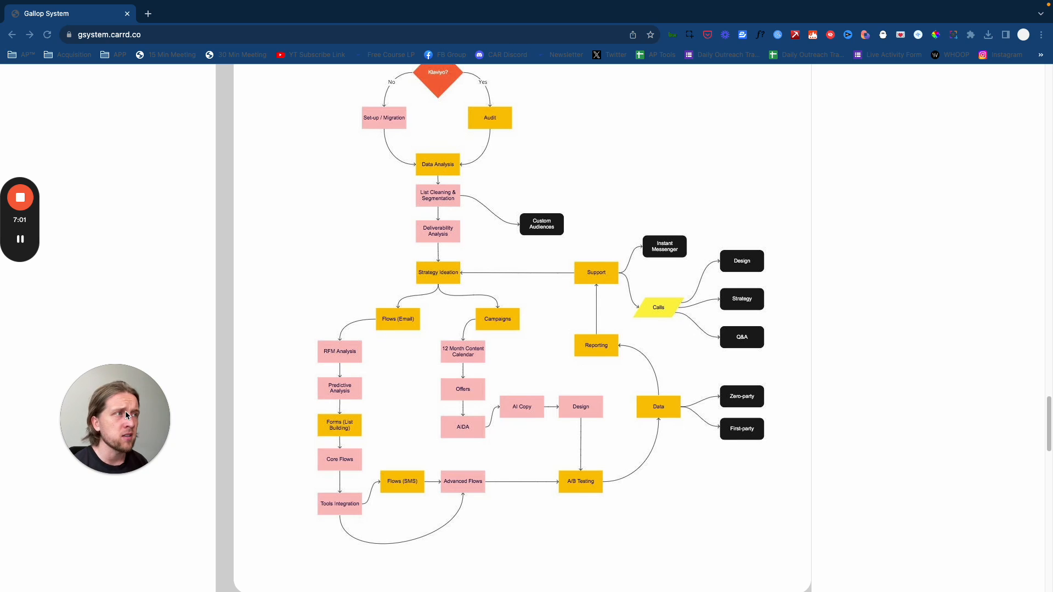
scroll(down, 3)
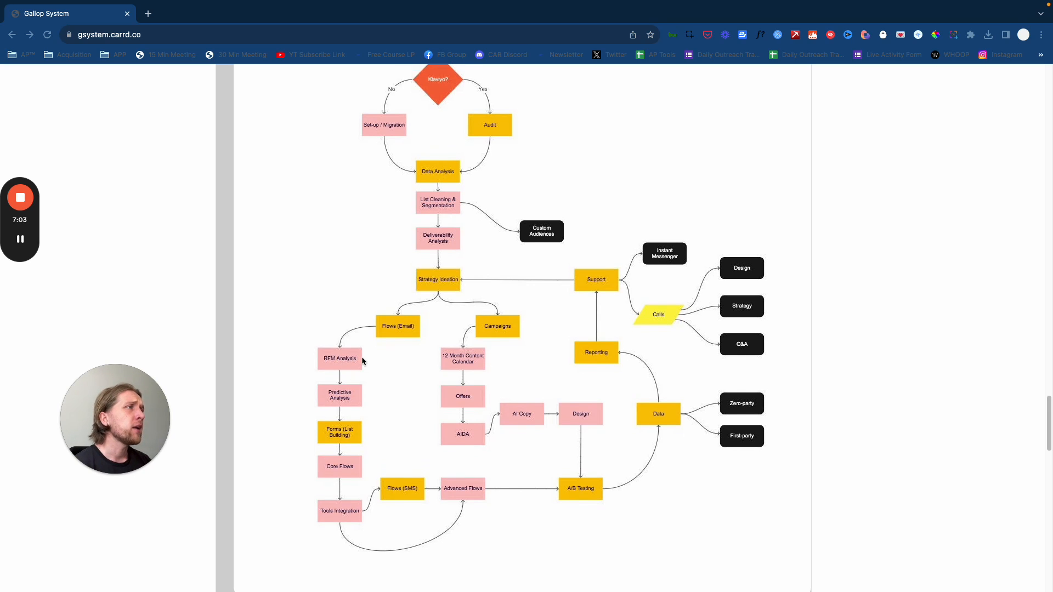
scroll(up, 3)
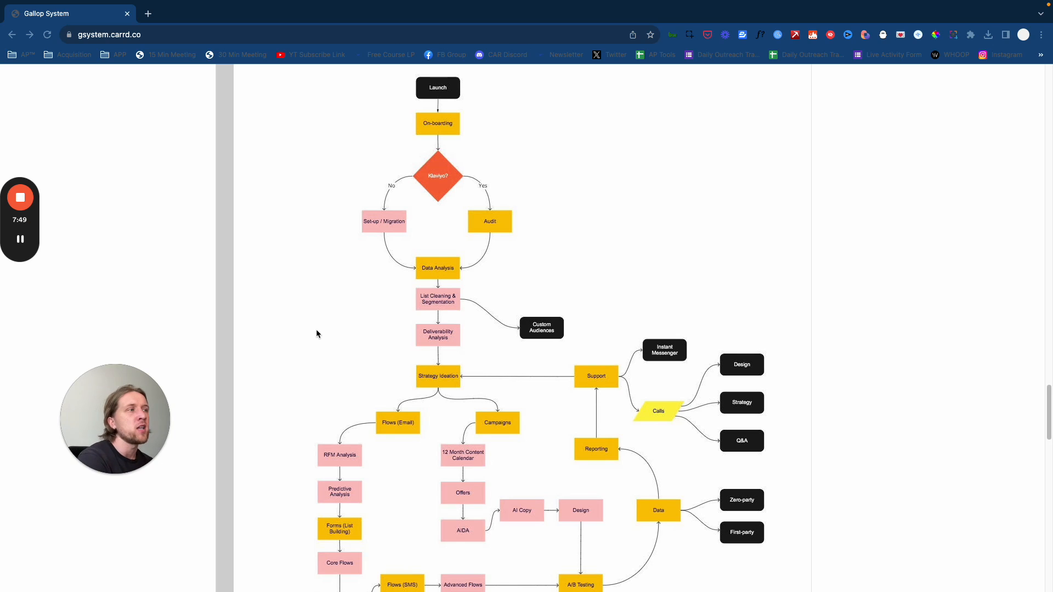
scroll(down, 3)
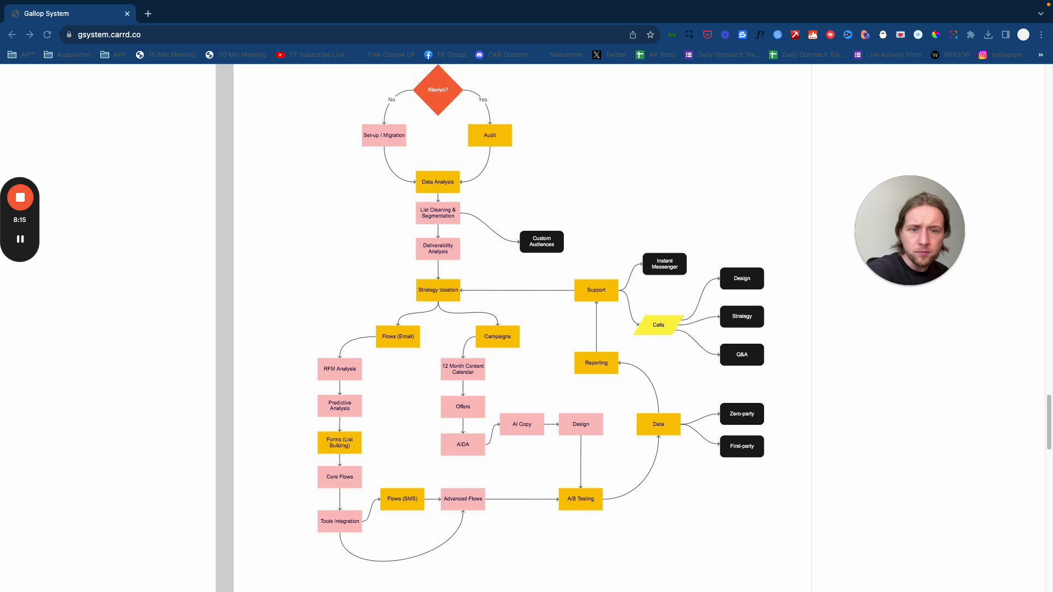
mouse_move(349, 374)
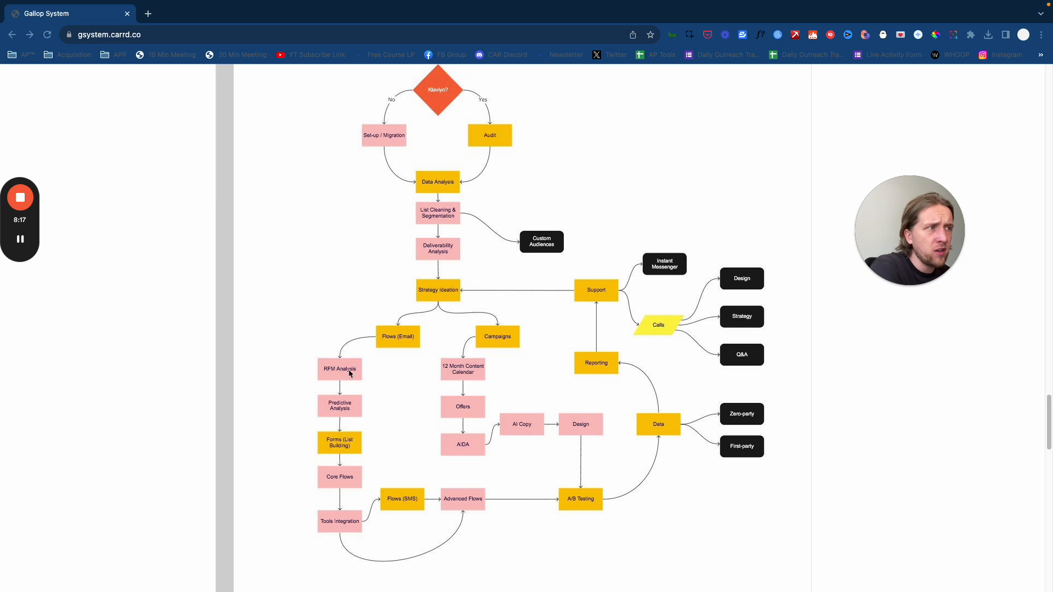
mouse_move(369, 422)
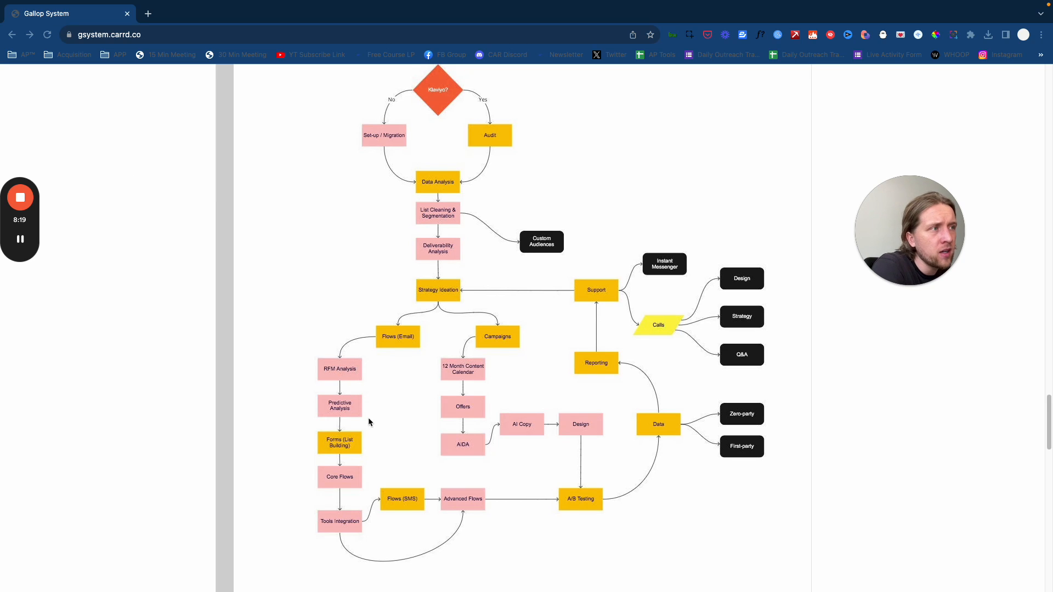
scroll(down, 3)
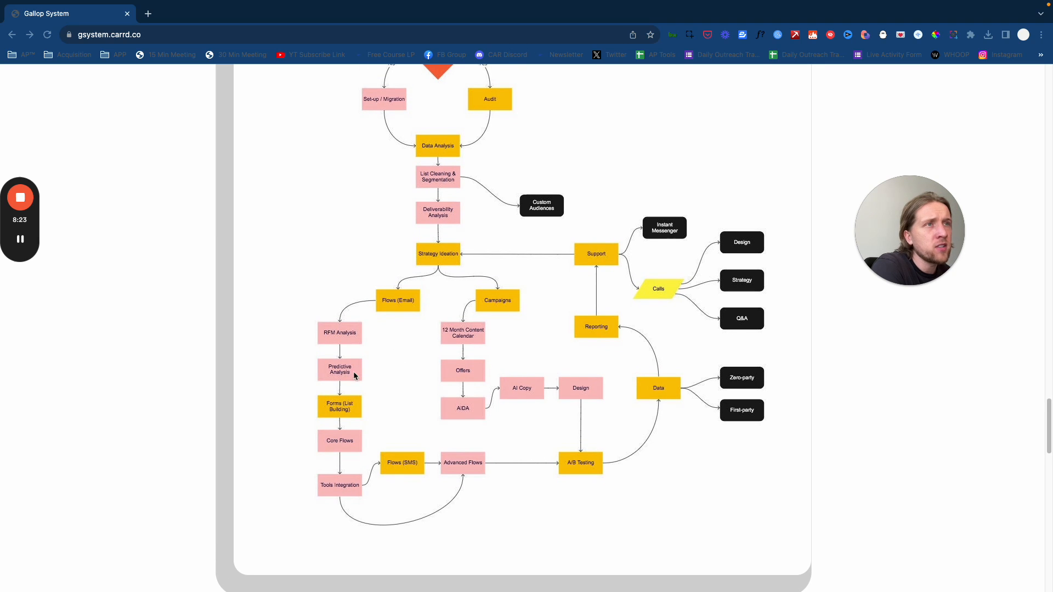
mouse_move(339, 406)
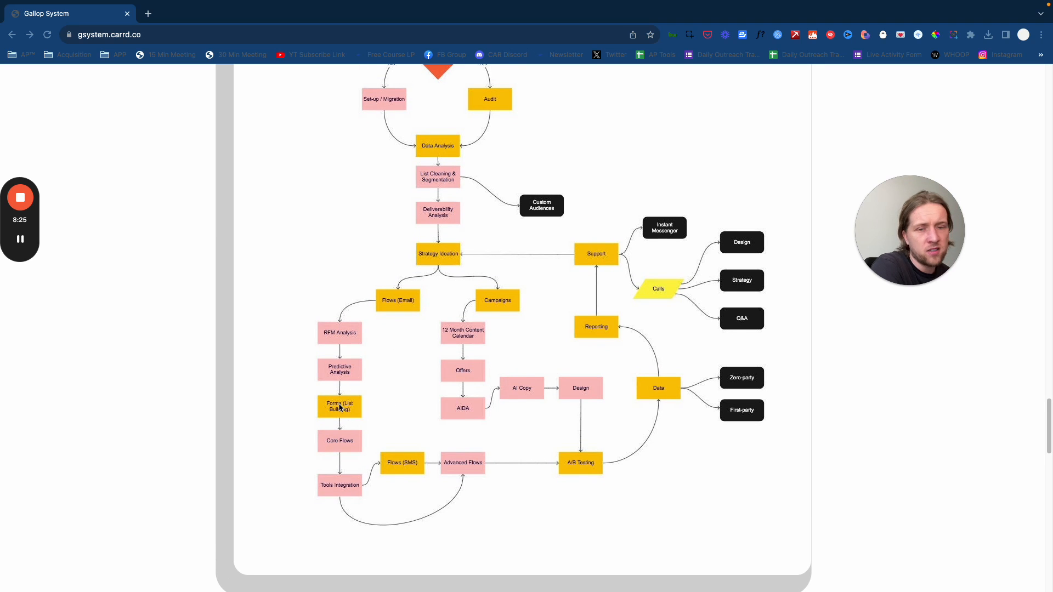
mouse_move(404, 298)
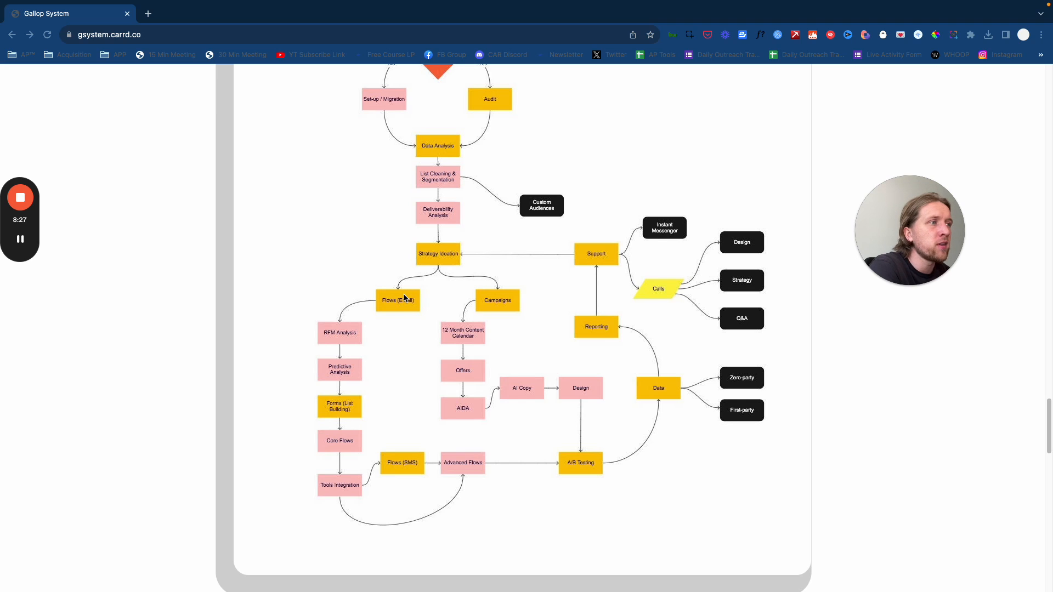
scroll(up, 3)
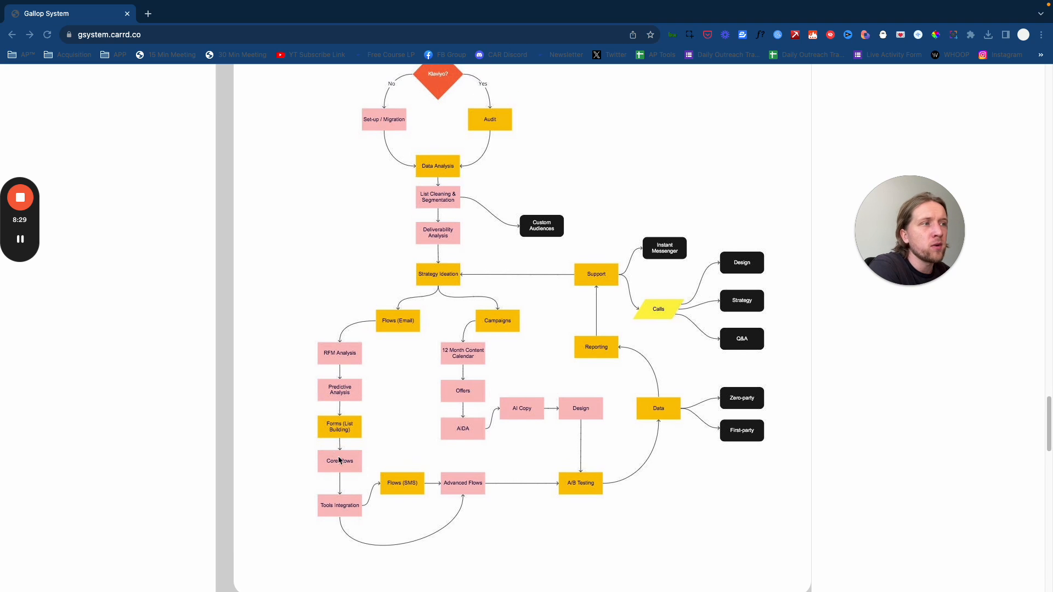
mouse_move(316, 445)
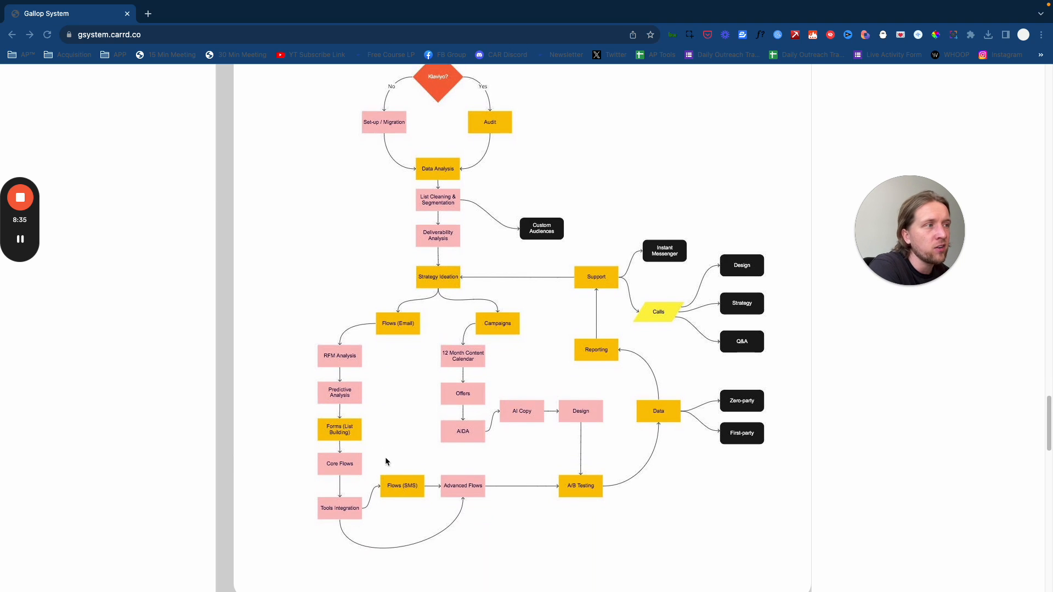
mouse_move(361, 433)
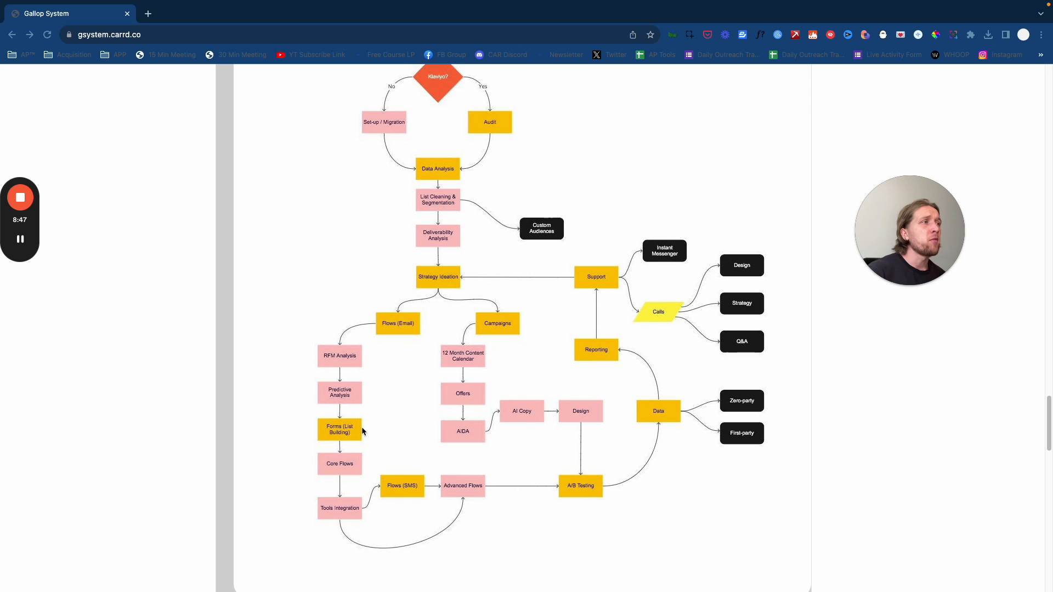
scroll(down, 3)
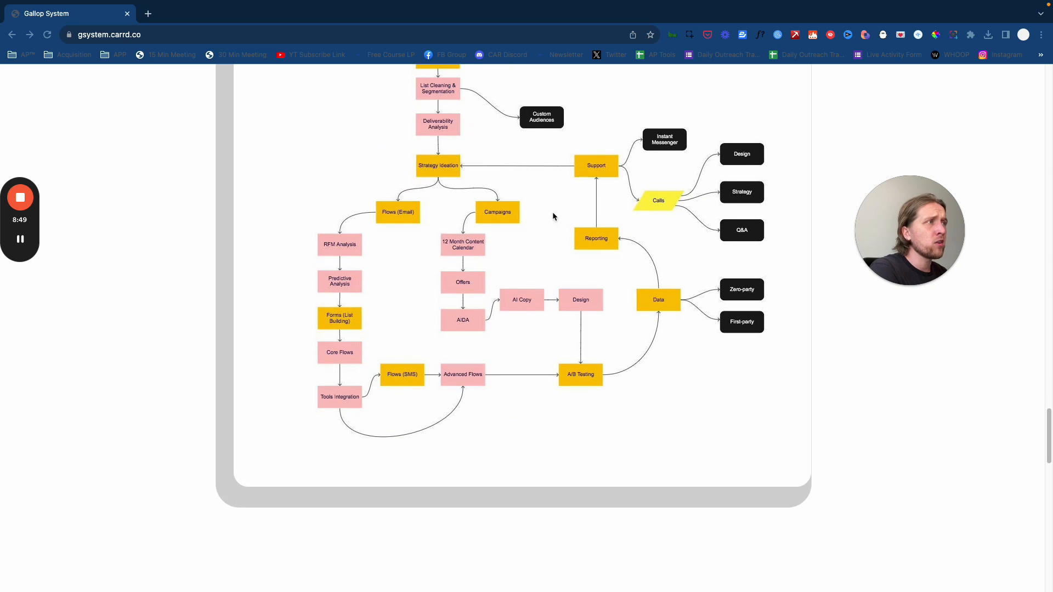
scroll(up, 3)
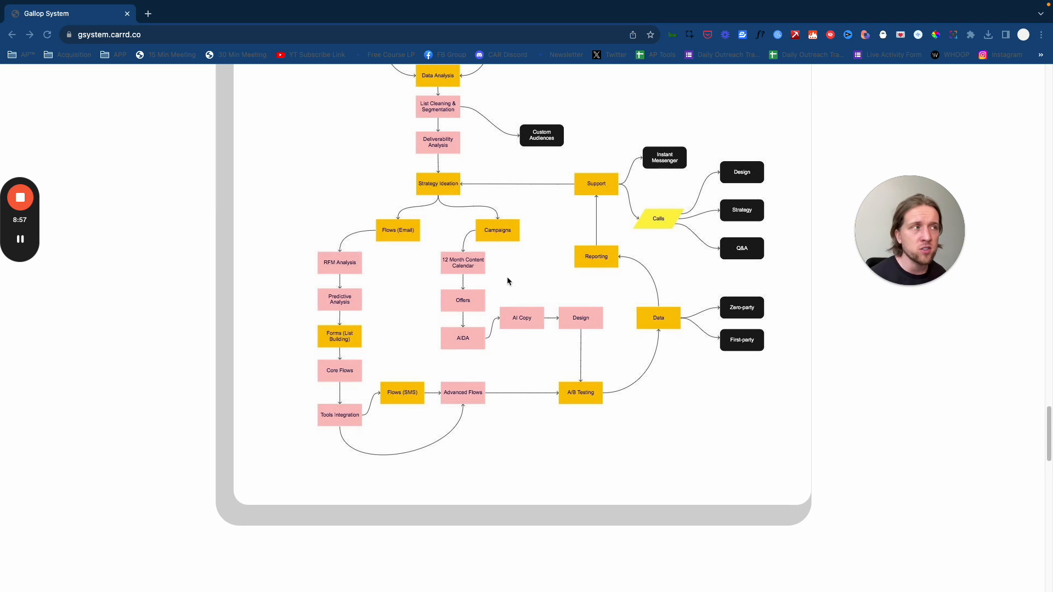
scroll(up, 3)
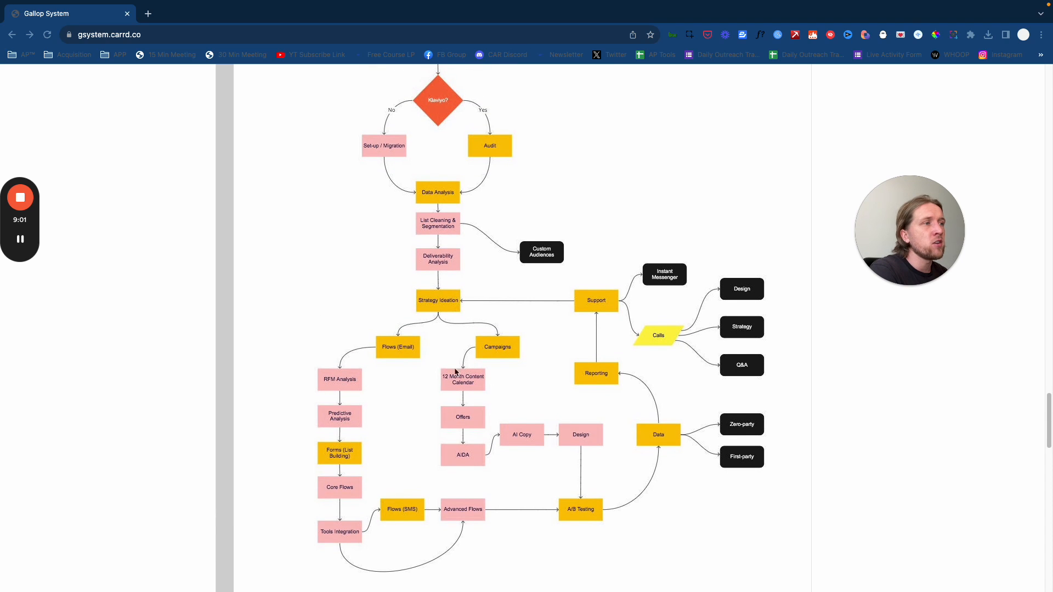
mouse_move(440, 441)
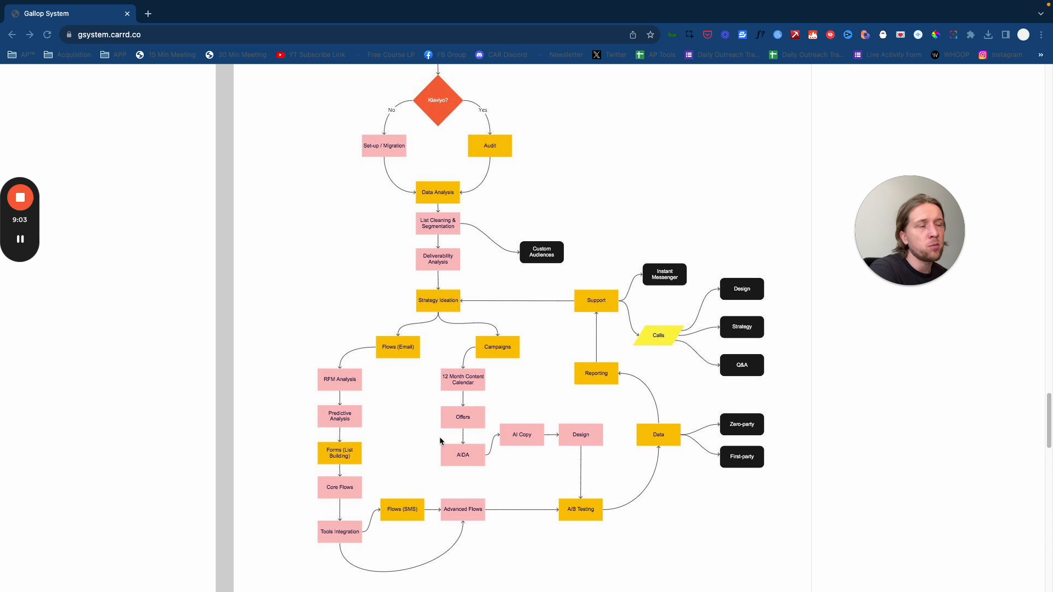
mouse_move(481, 443)
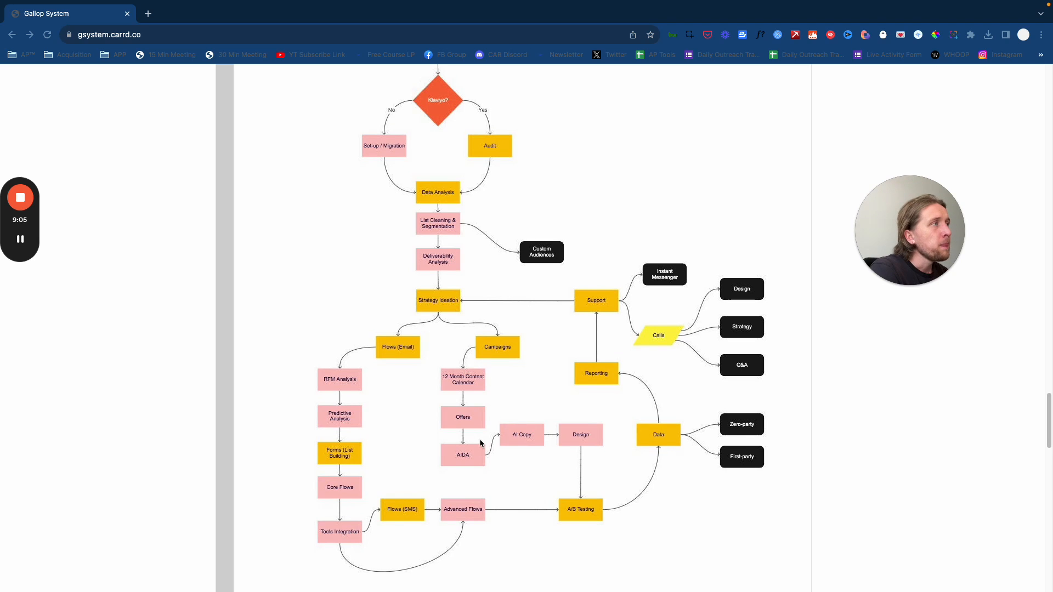
scroll(up, 3)
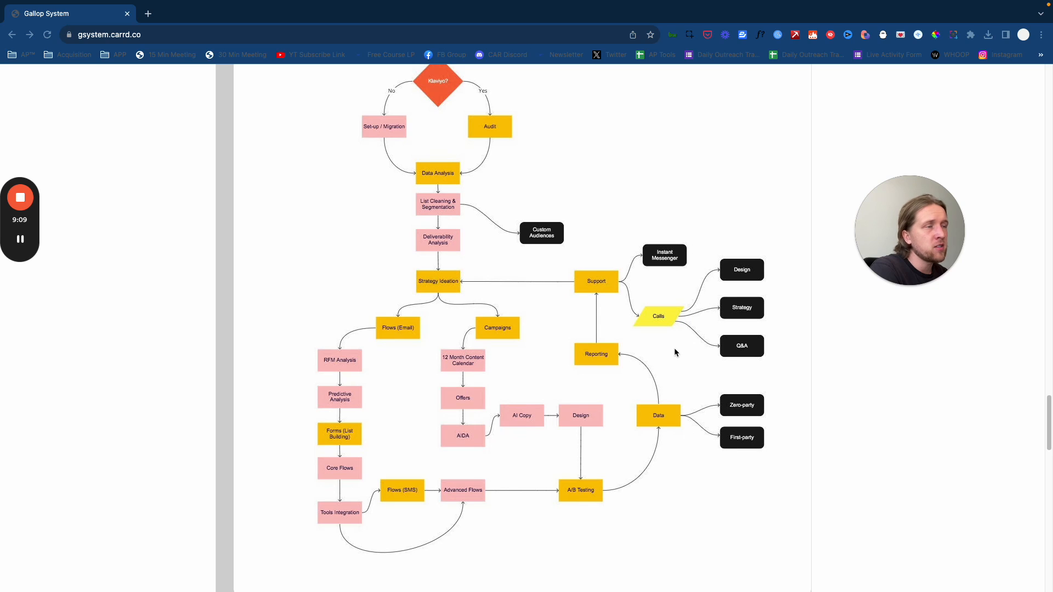
mouse_move(651, 383)
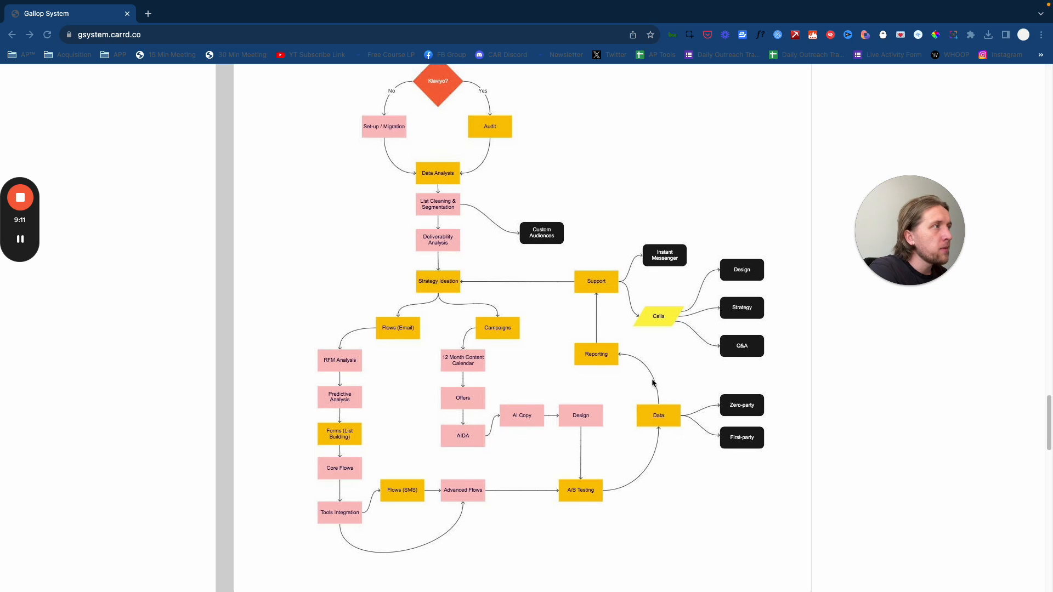
scroll(down, 3)
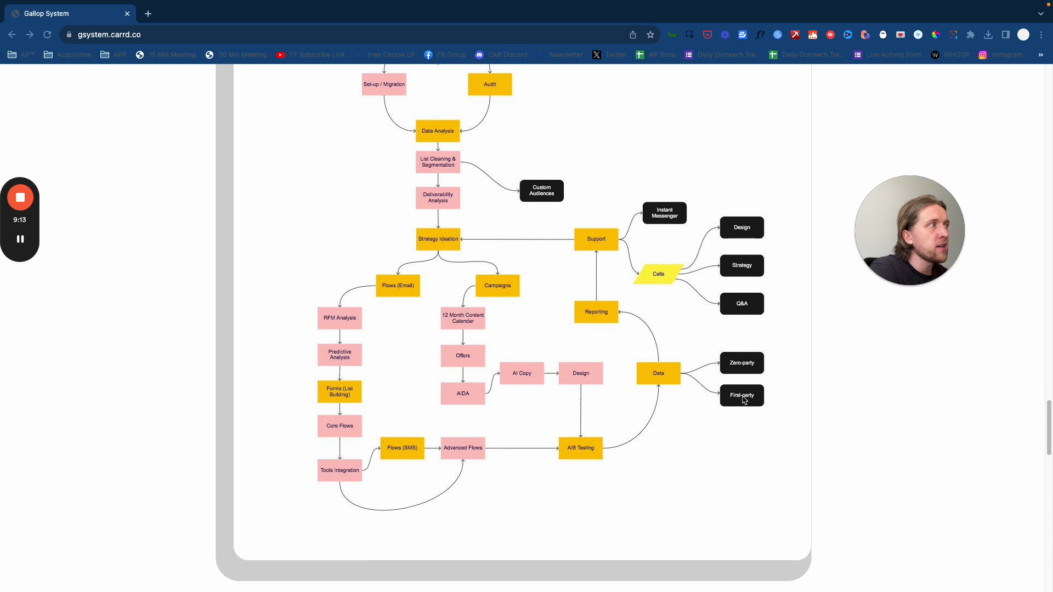
mouse_move(724, 528)
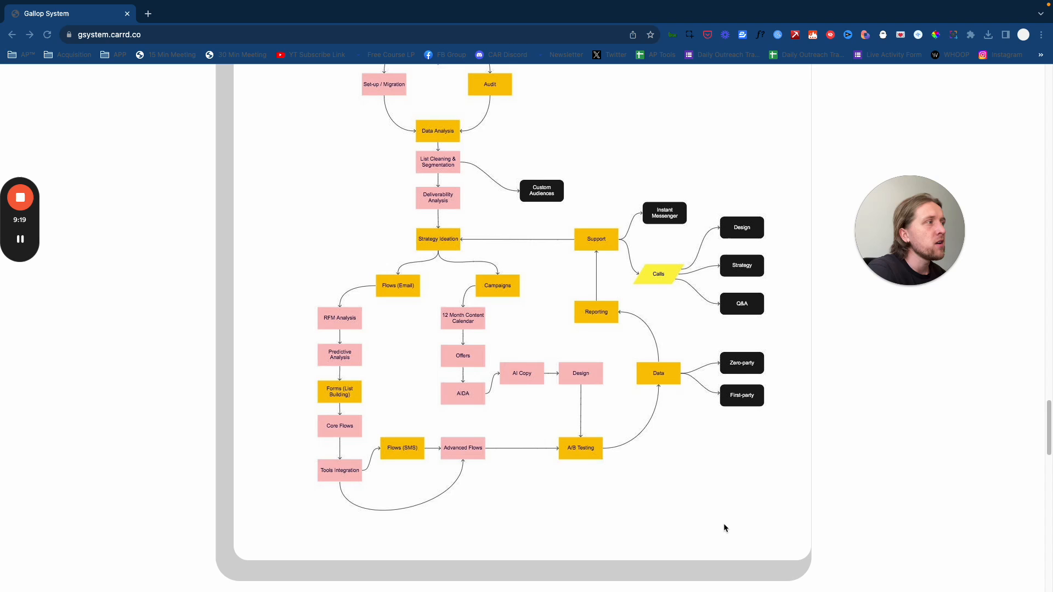
scroll(up, 3)
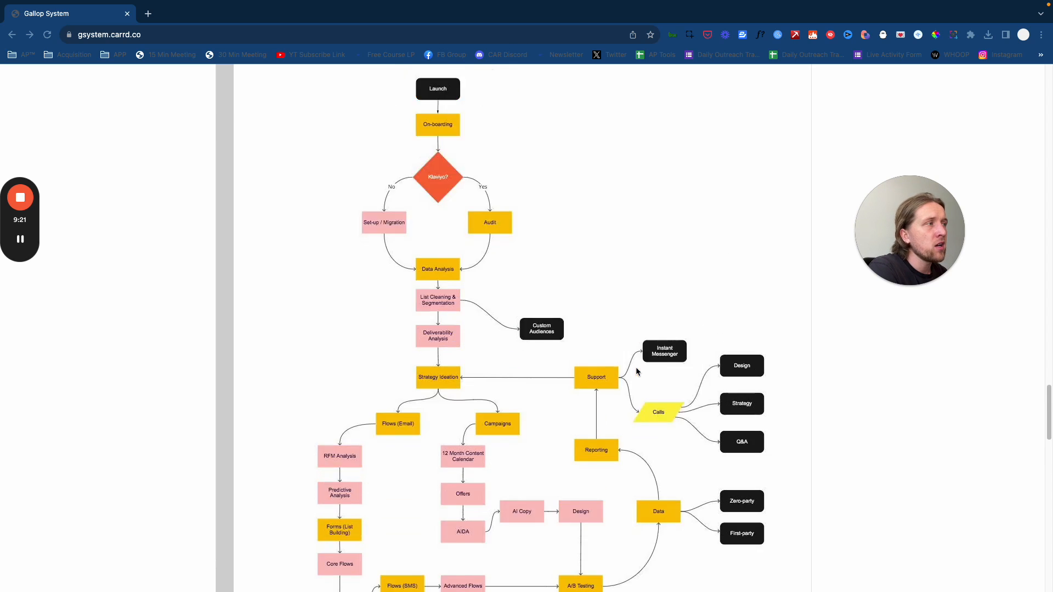
scroll(down, 3)
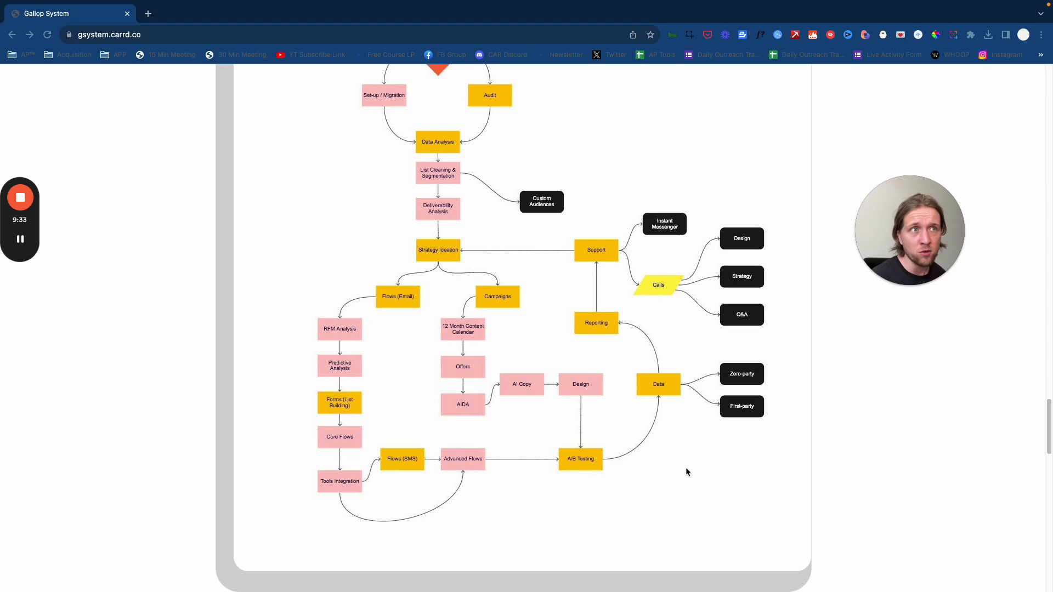
scroll(up, 3)
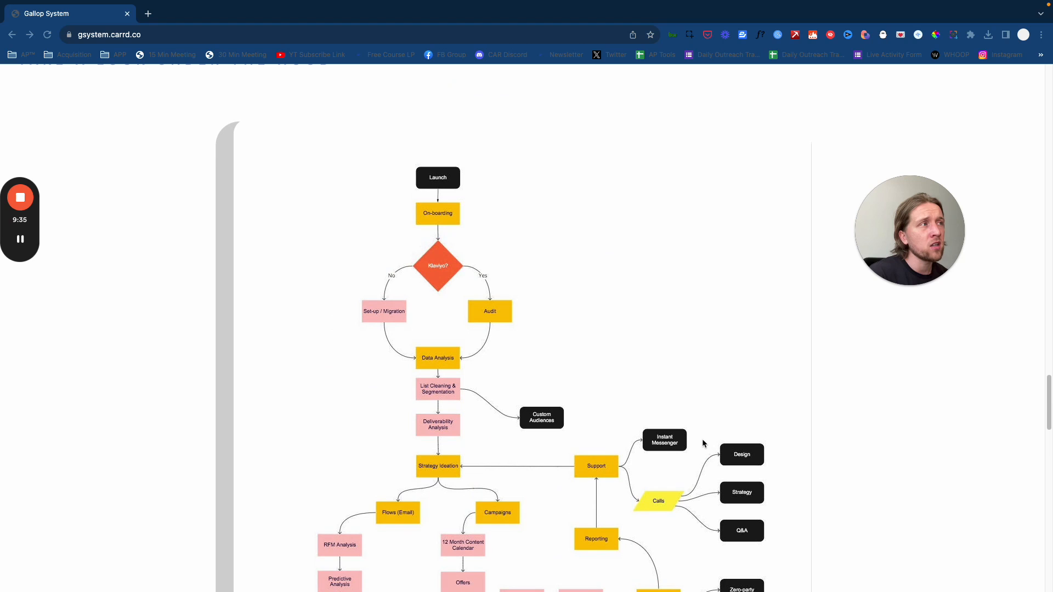
scroll(down, 3)
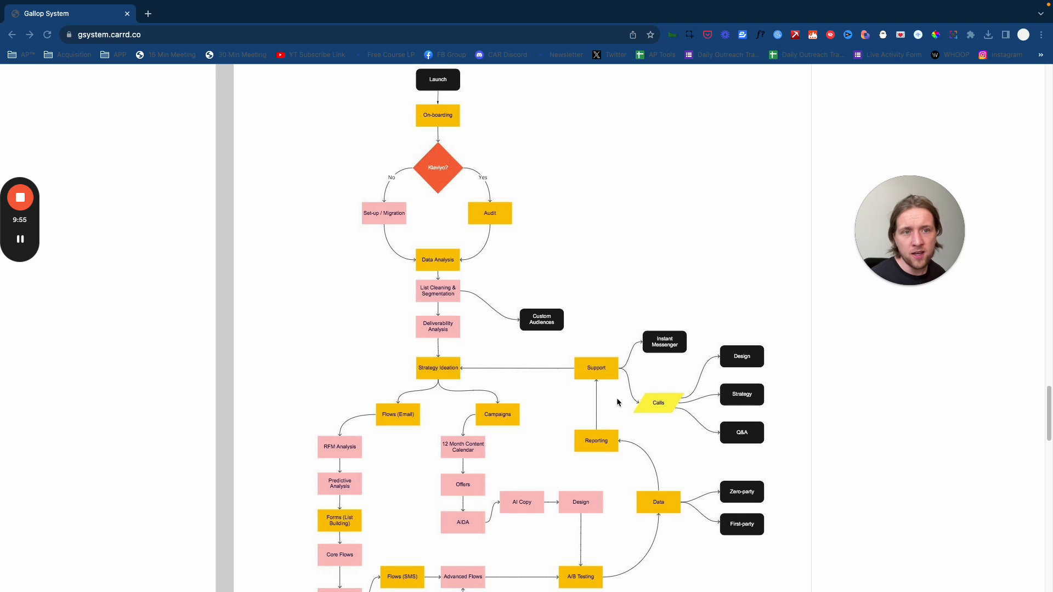
mouse_move(86, 76)
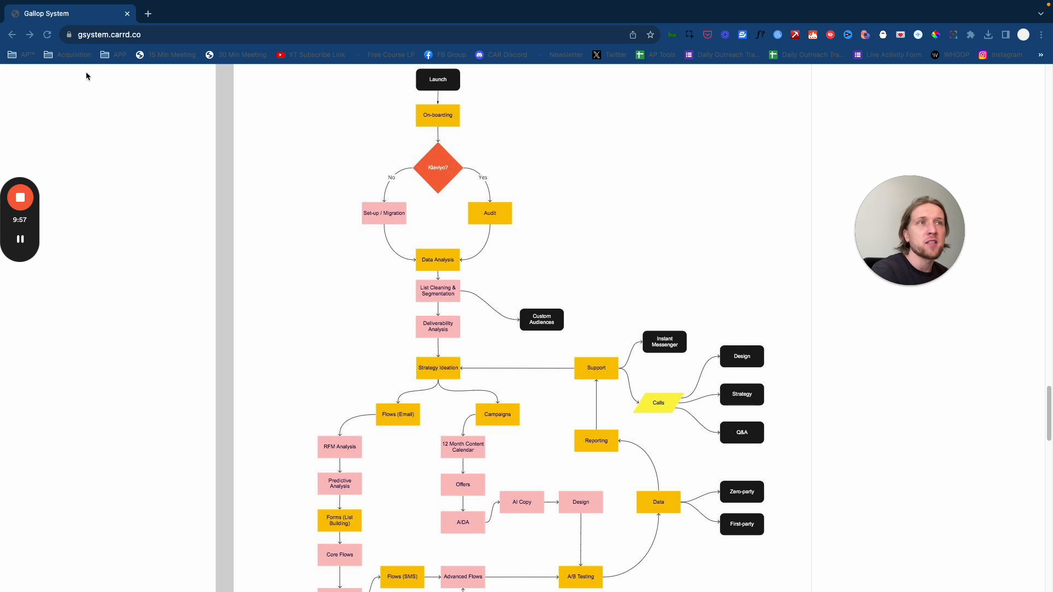